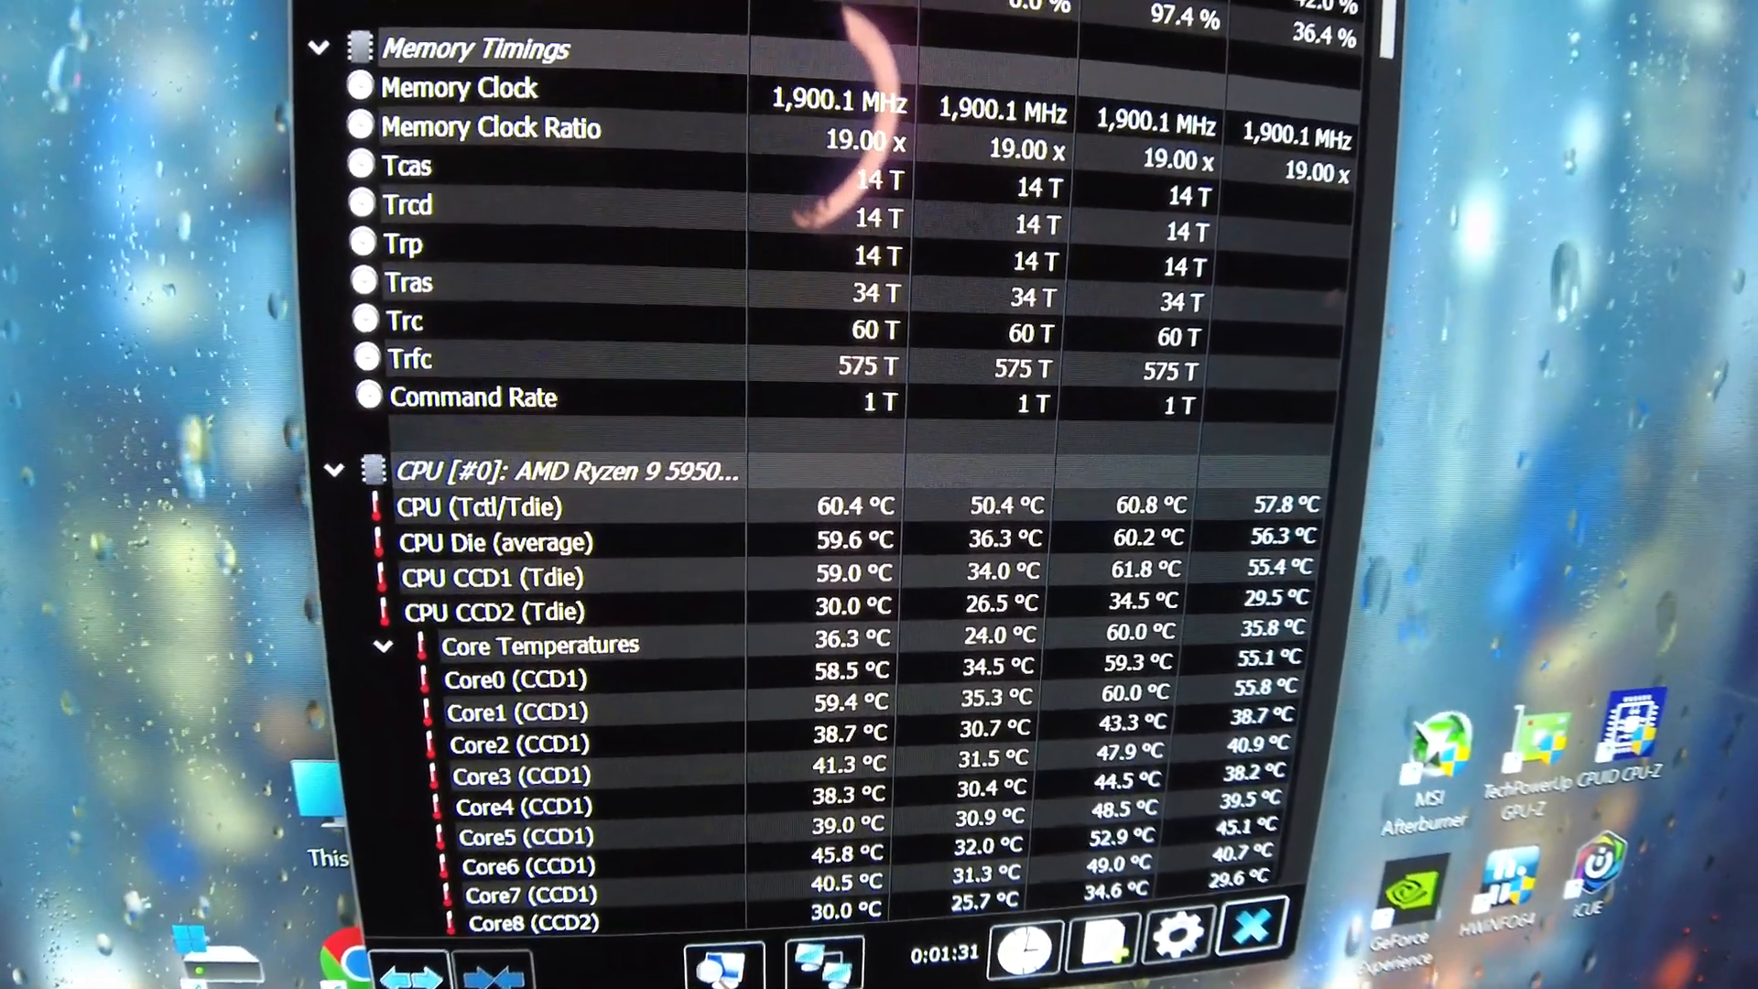
scroll("down", 3)
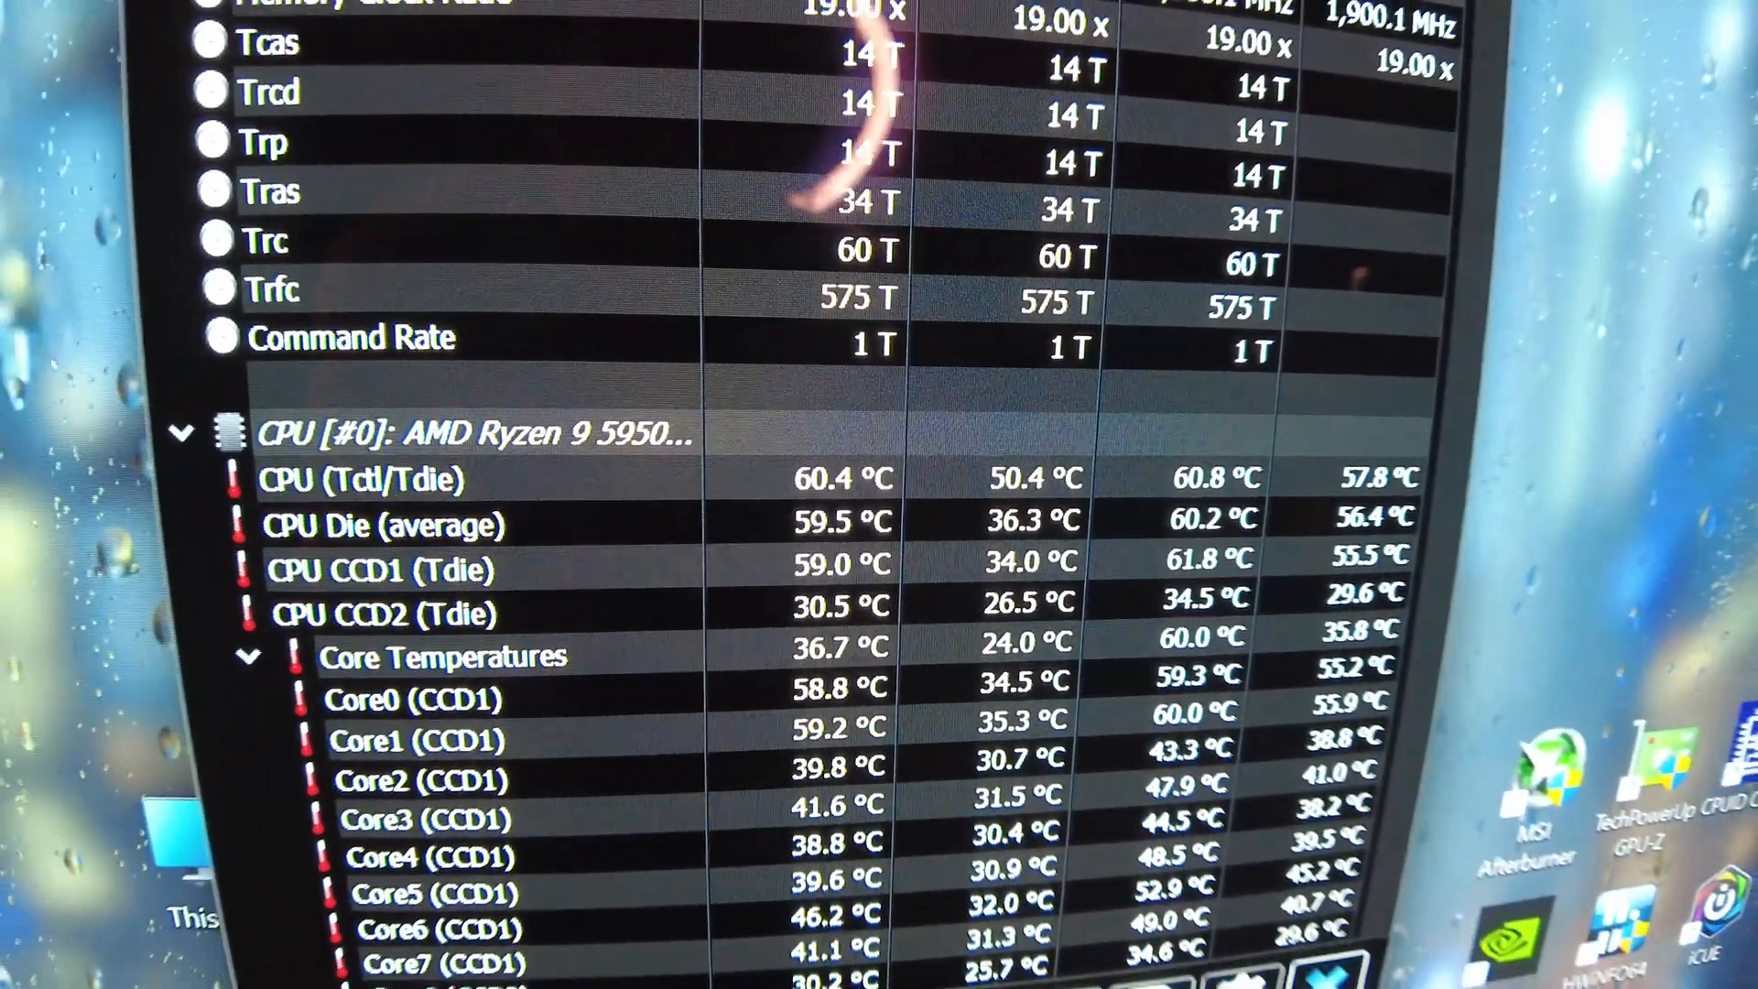